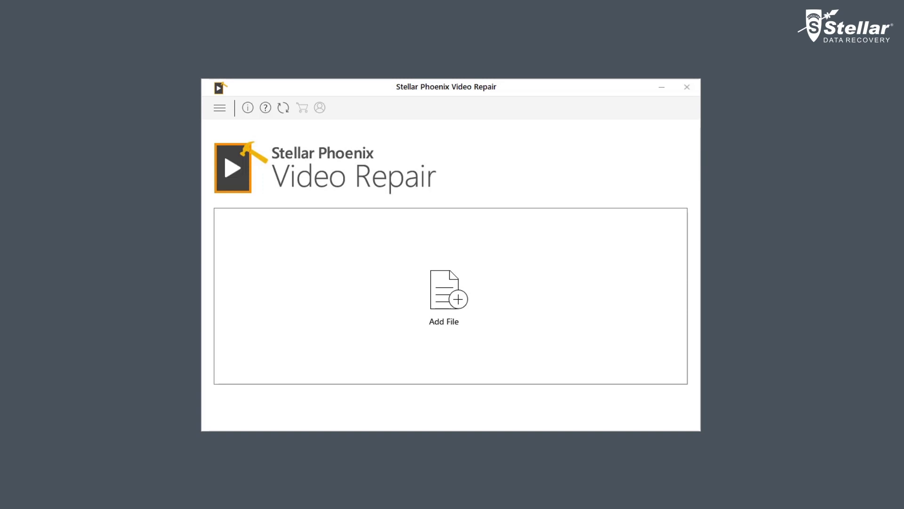
mouse_move(579, 362)
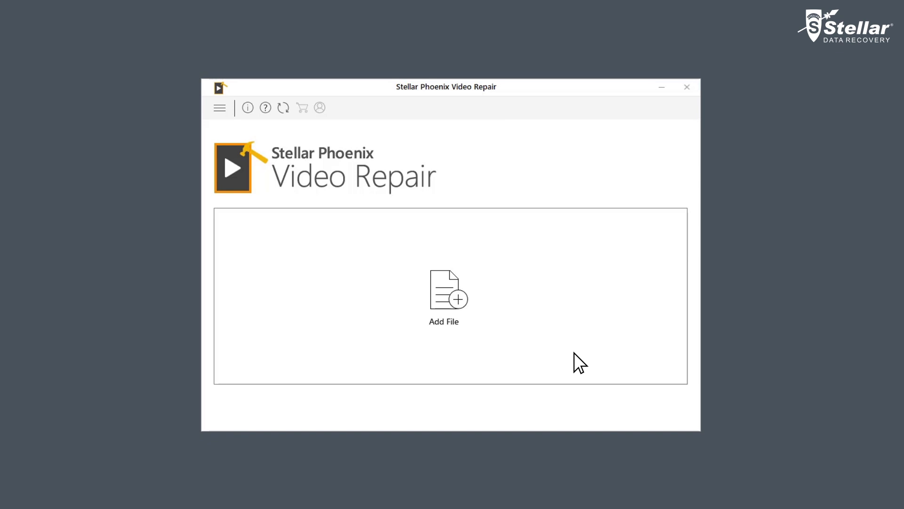
mouse_move(456, 296)
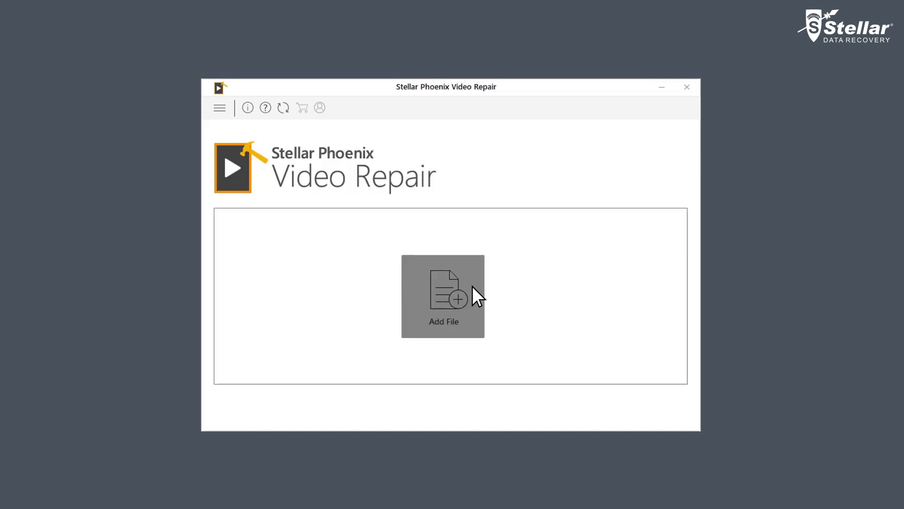
- Begin adding files and select every video in Desktop > videos for repair
left_click(444, 296)
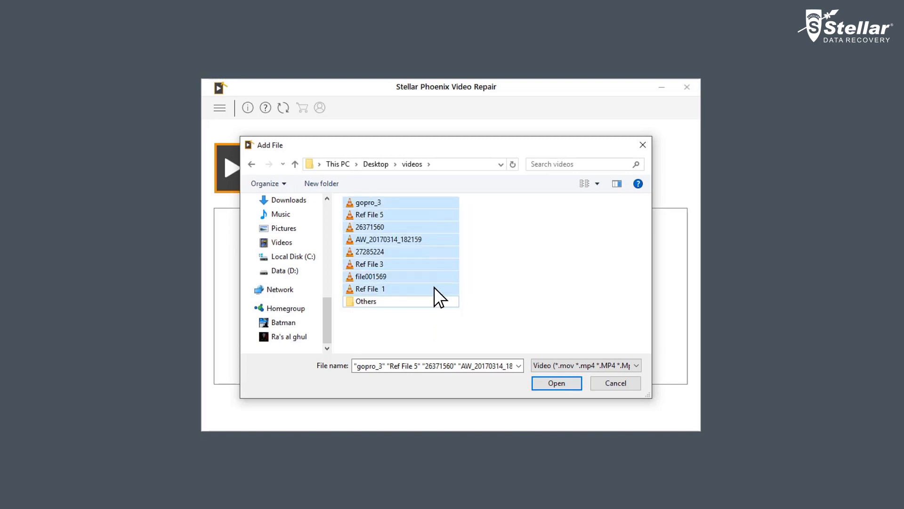
- Load the eight selected videos and run Repair, leaving three Completed and five awaiting action
left_click(556, 384)
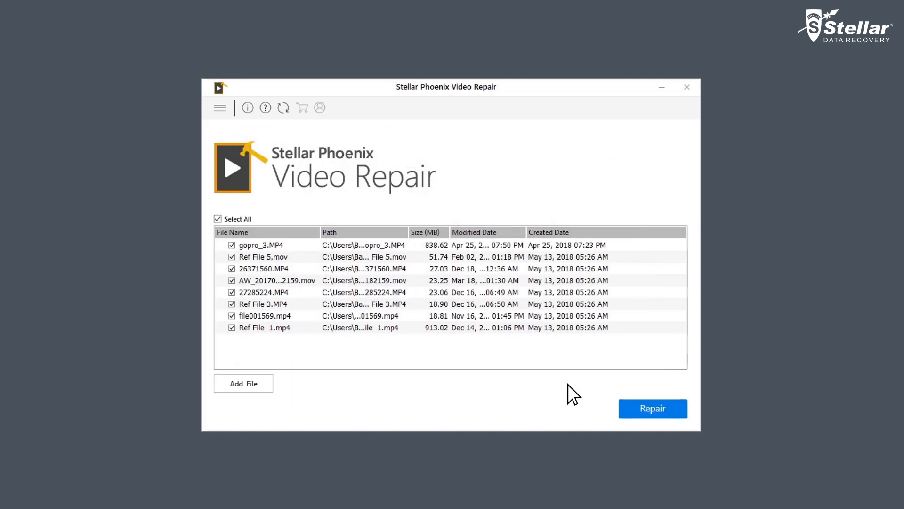
left_click(651, 408)
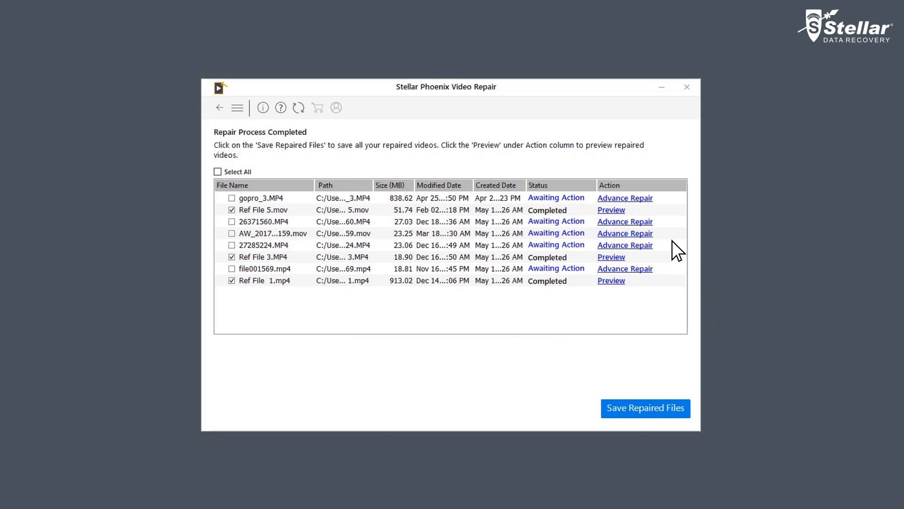
- Advance-repair gopro_3.MP4 using Others > Ref File 4 as the sample video until Completed
left_click(625, 196)
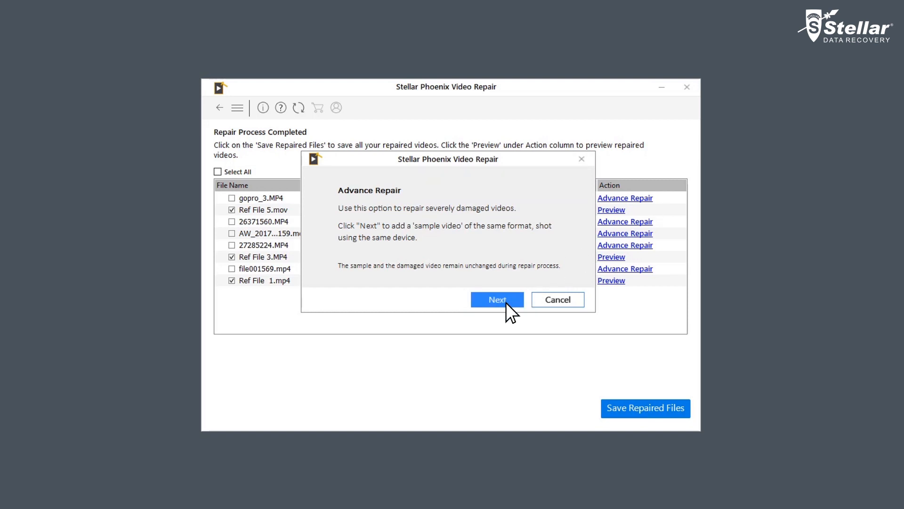
left_click(496, 299)
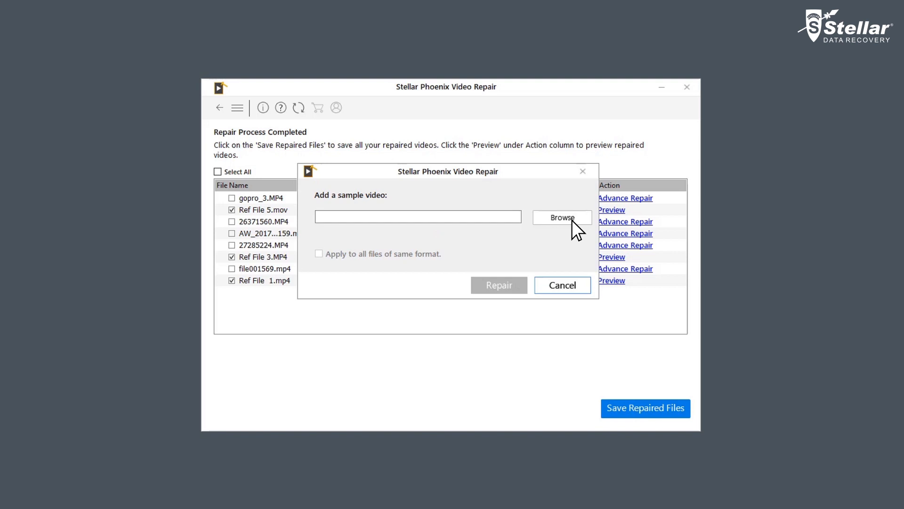
left_click(562, 217)
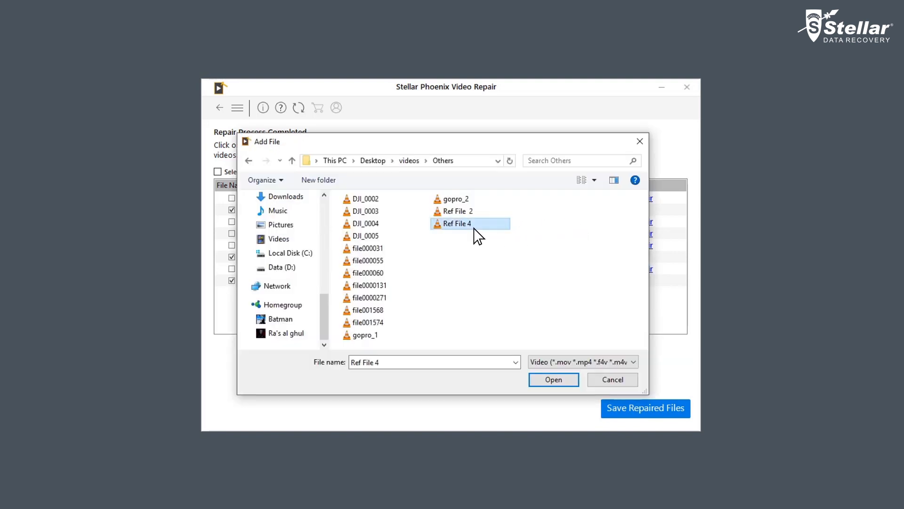
left_click(552, 380)
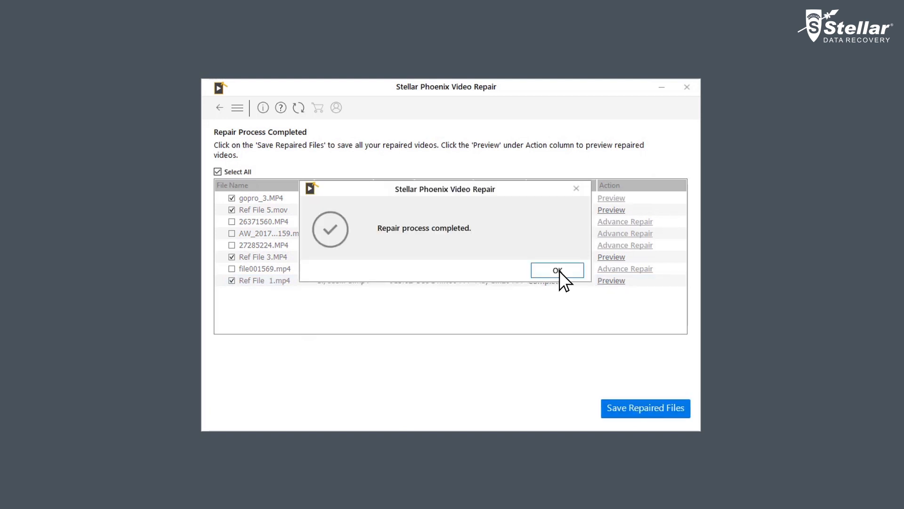
left_click(557, 270)
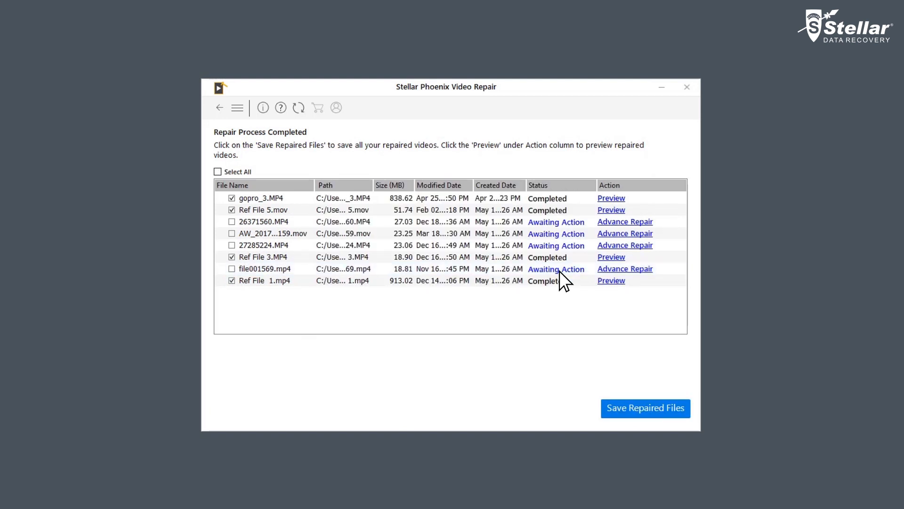
- Save the repaired videos to custom location C: and get 'Repaired files saved successfully'
left_click(644, 408)
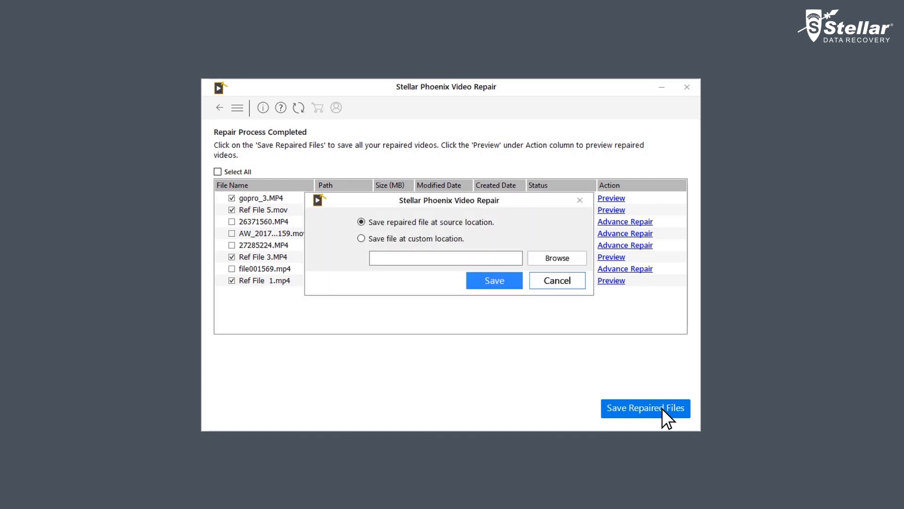
left_click(361, 238)
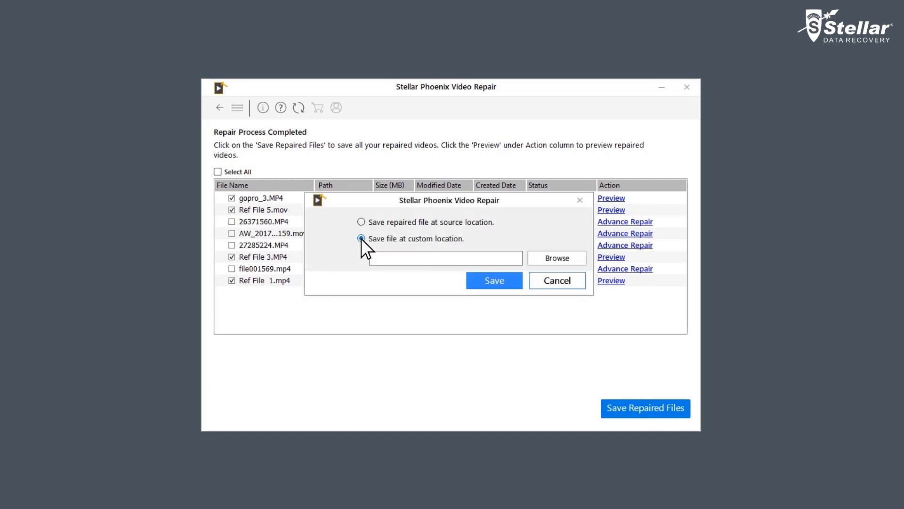
left_click(556, 258)
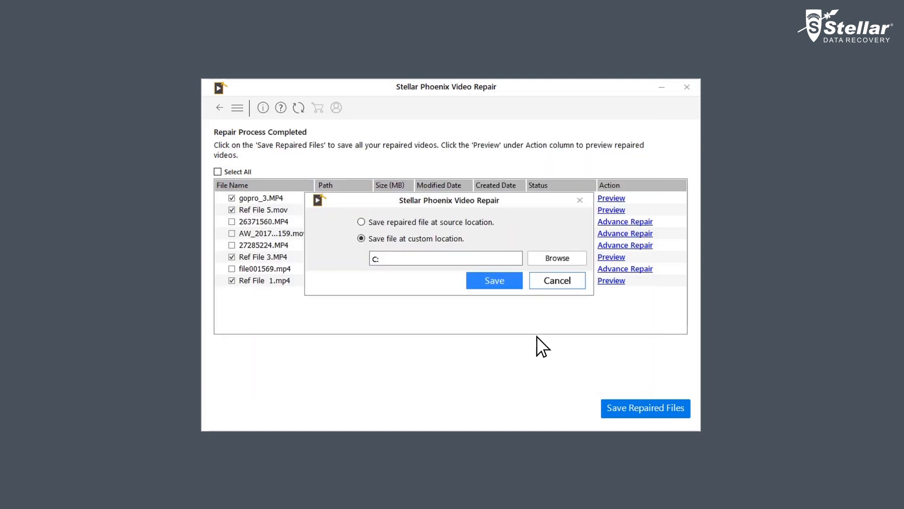
left_click(493, 280)
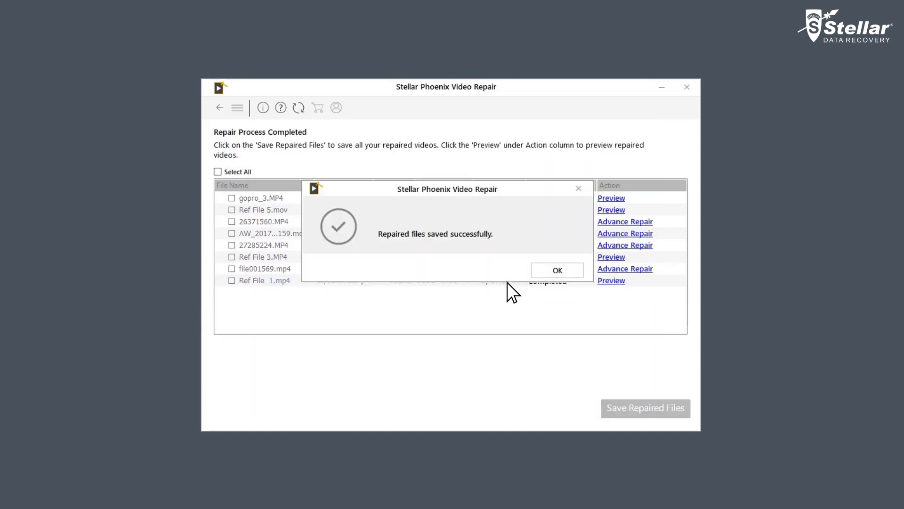